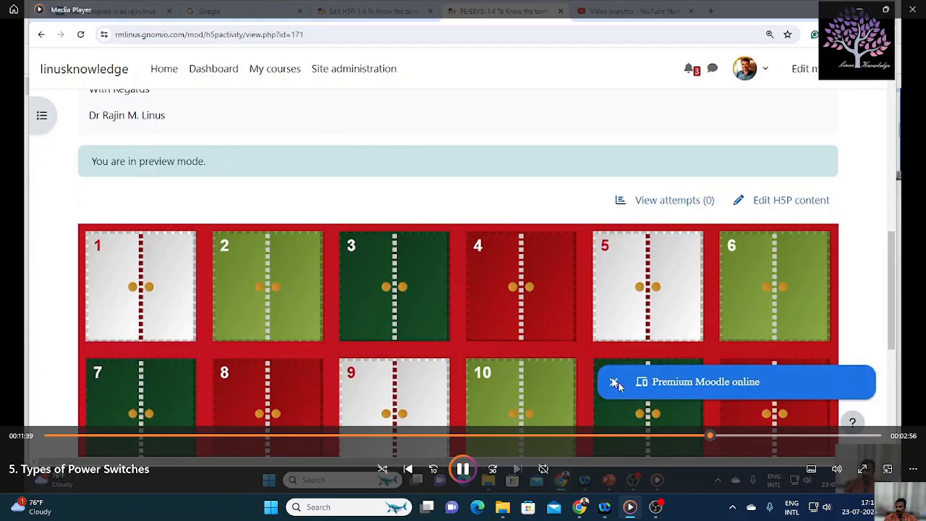
- Open door 1 of the advent calendar to reveal the enlarged SCR symbol labelled Anode, Cathode and Gate
scroll(down, 3)
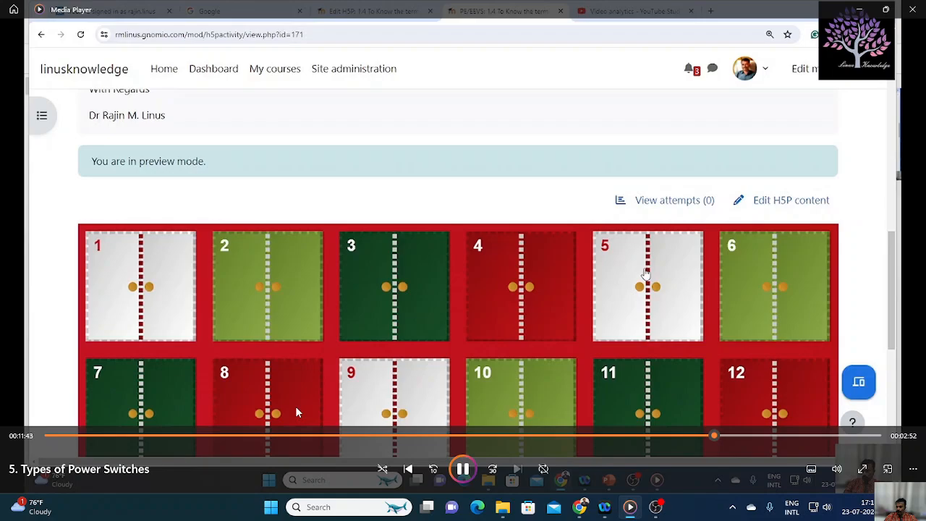
scroll(down, 3)
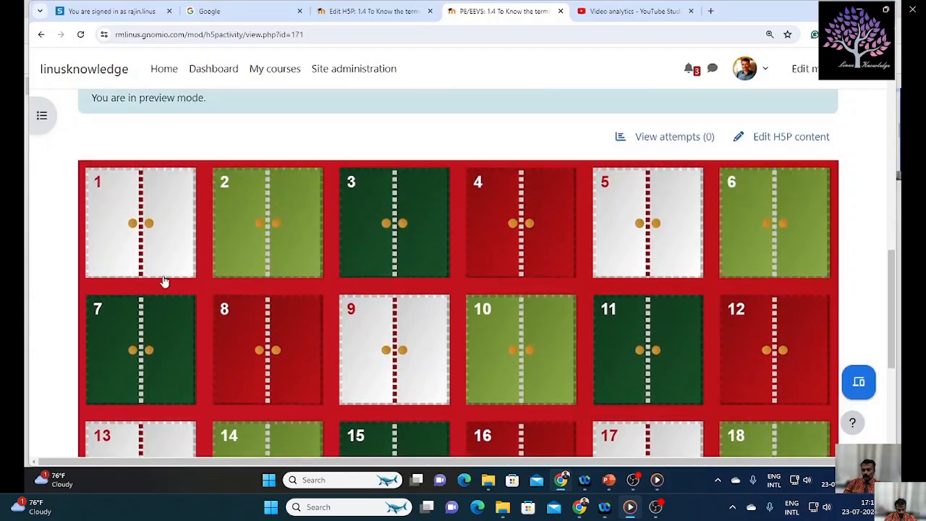
mouse_move(573, 249)
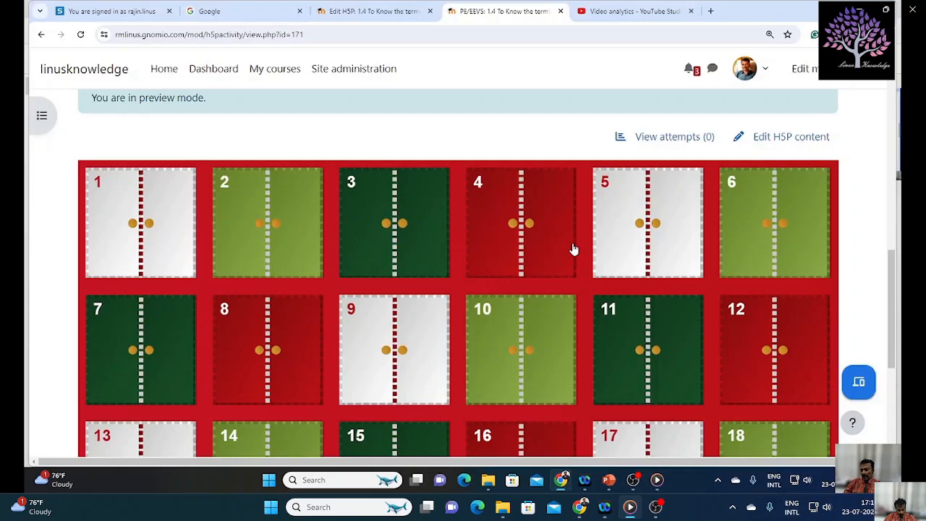
scroll(down, 3)
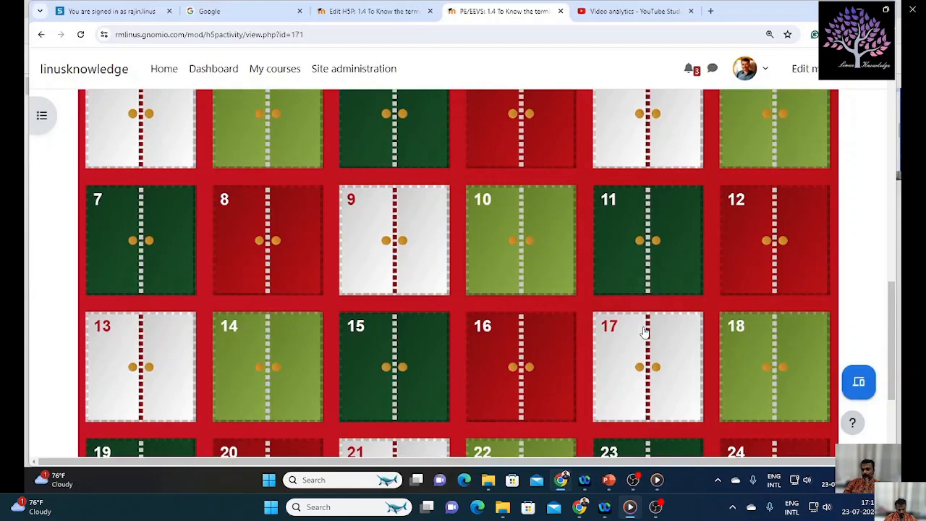
mouse_move(613, 327)
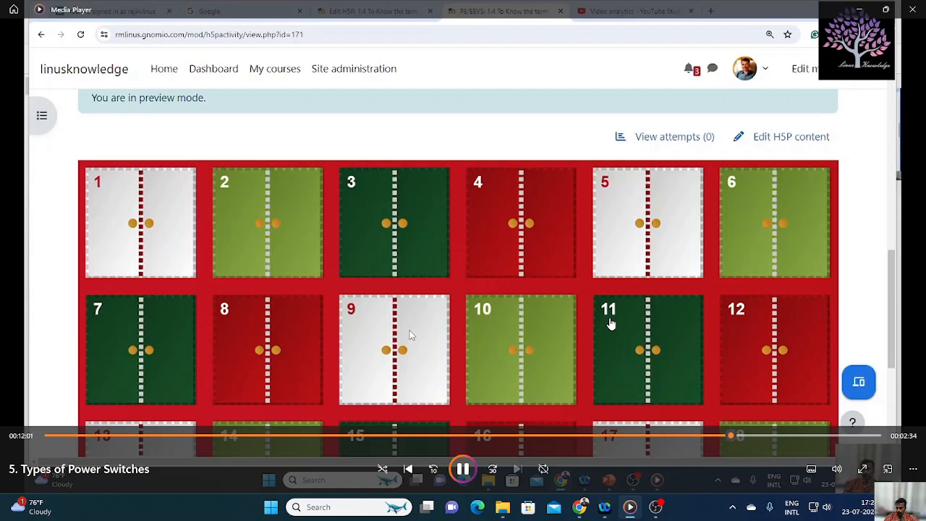
mouse_move(156, 248)
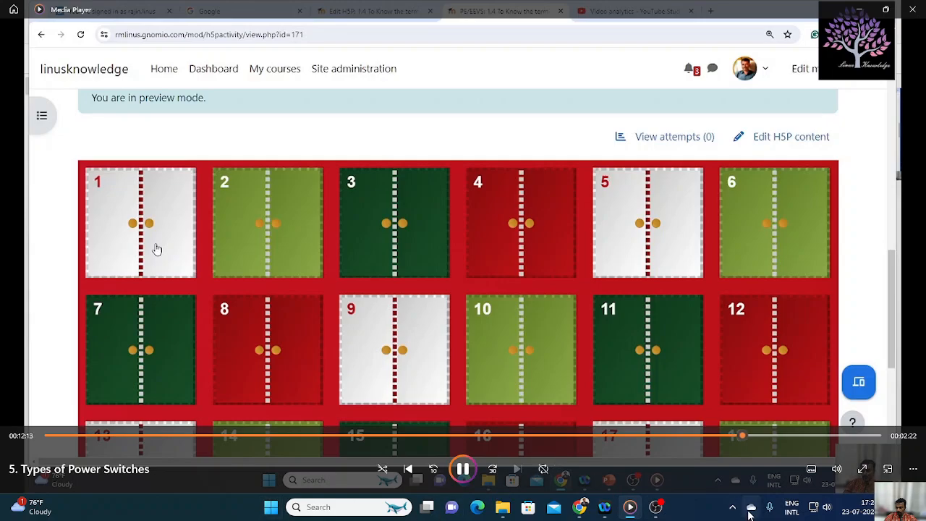
mouse_move(751, 515)
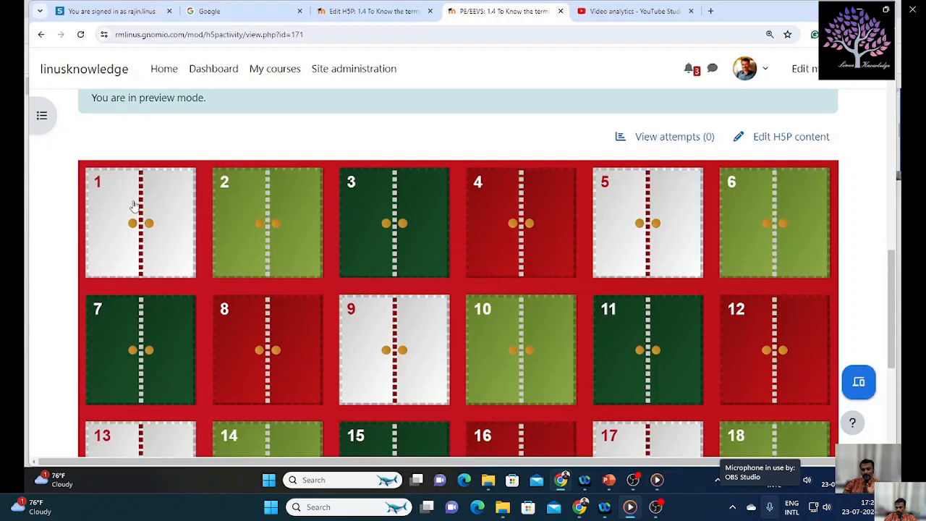
click(139, 223)
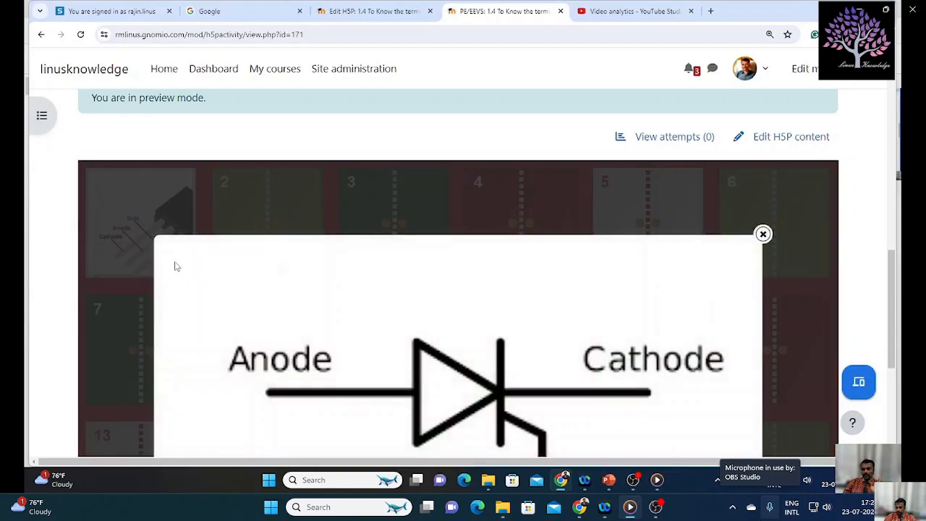
click(763, 234)
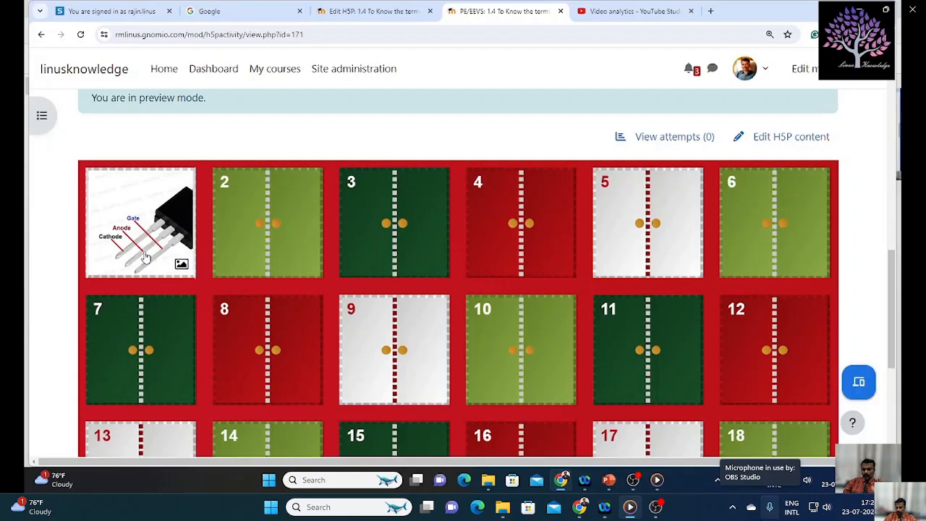
click(140, 223)
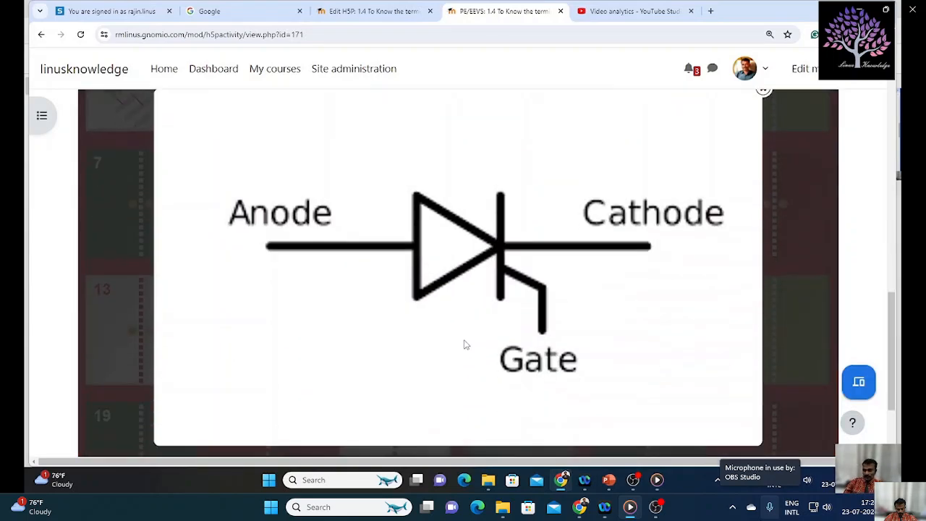
scroll(down, 3)
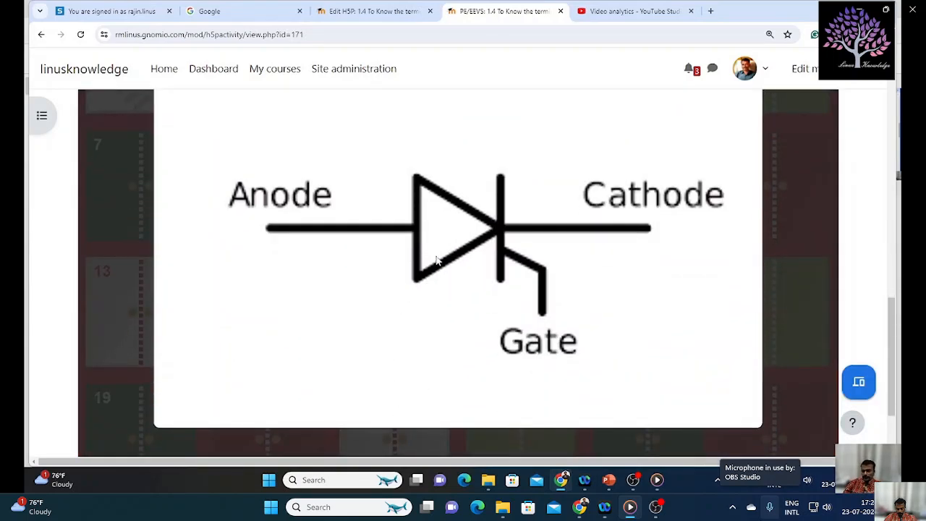
mouse_move(442, 238)
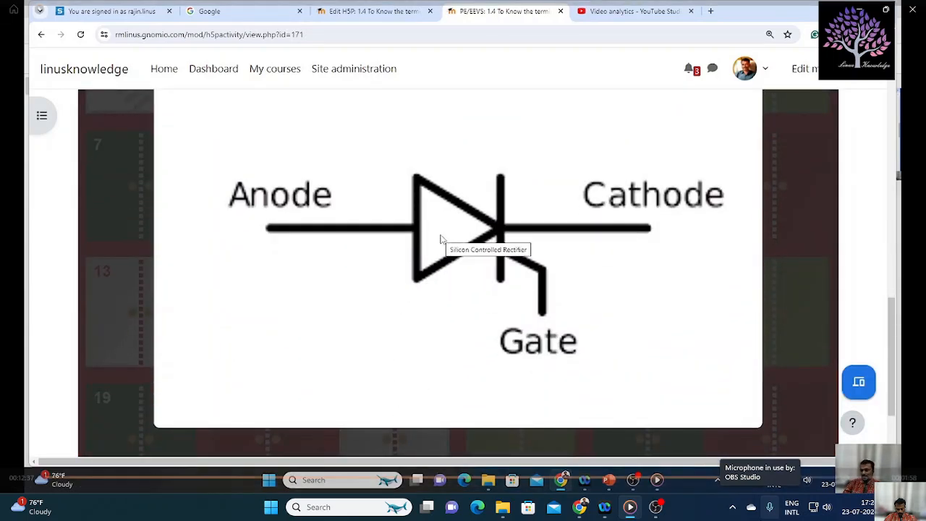